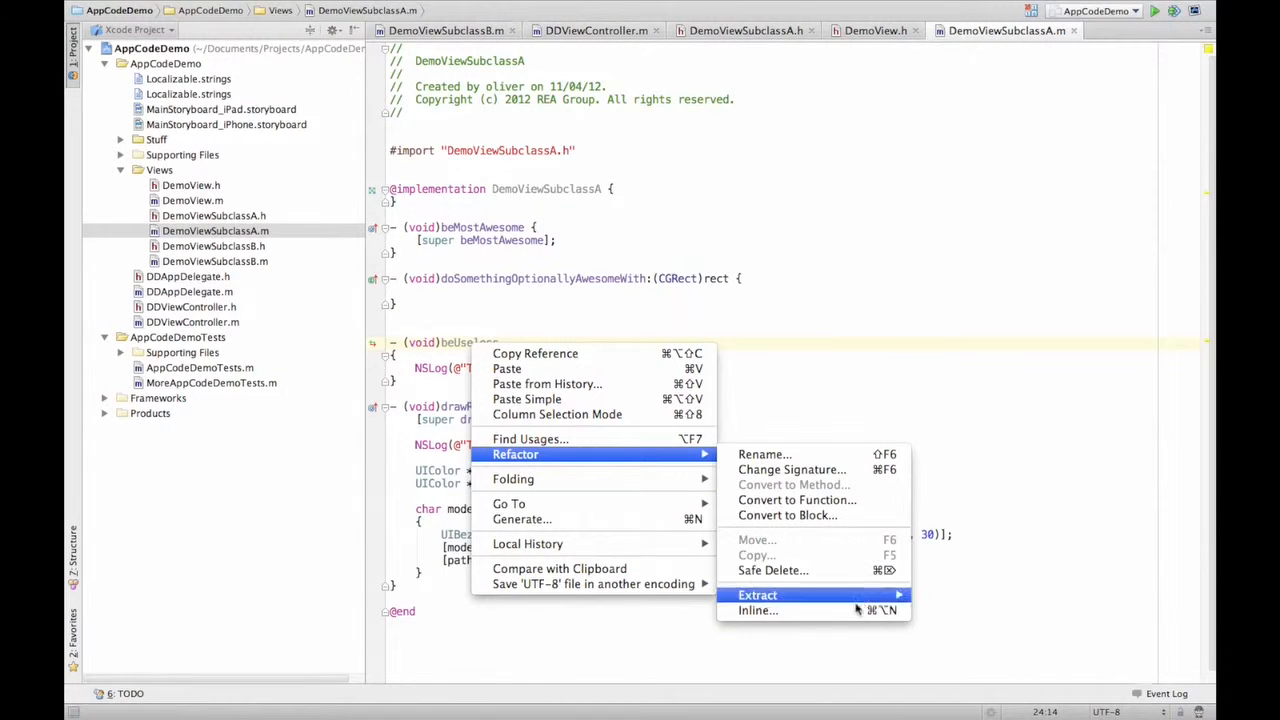
Extract beUseless into a new DemoViewSubclassA+NewCategory category with its own interface file
{"action": "left_click", "coordinate": [756, 596]}
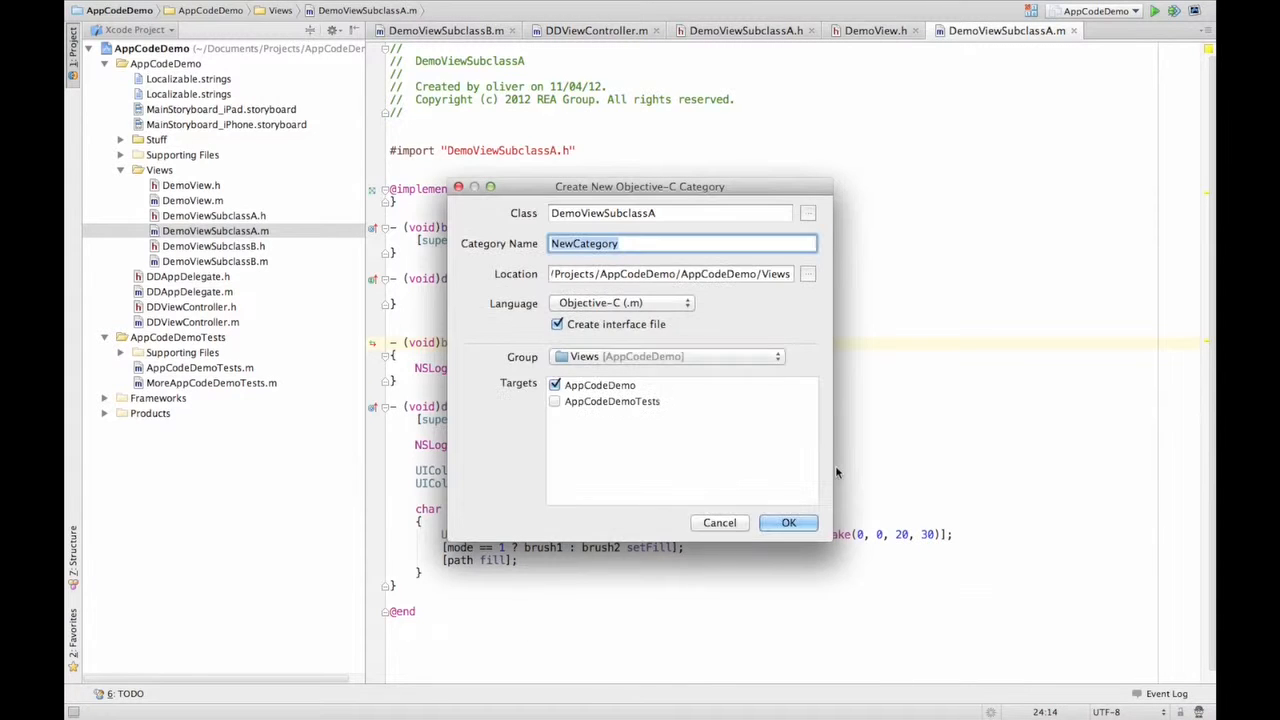
{"action": "left_click", "coordinate": [720, 522]}
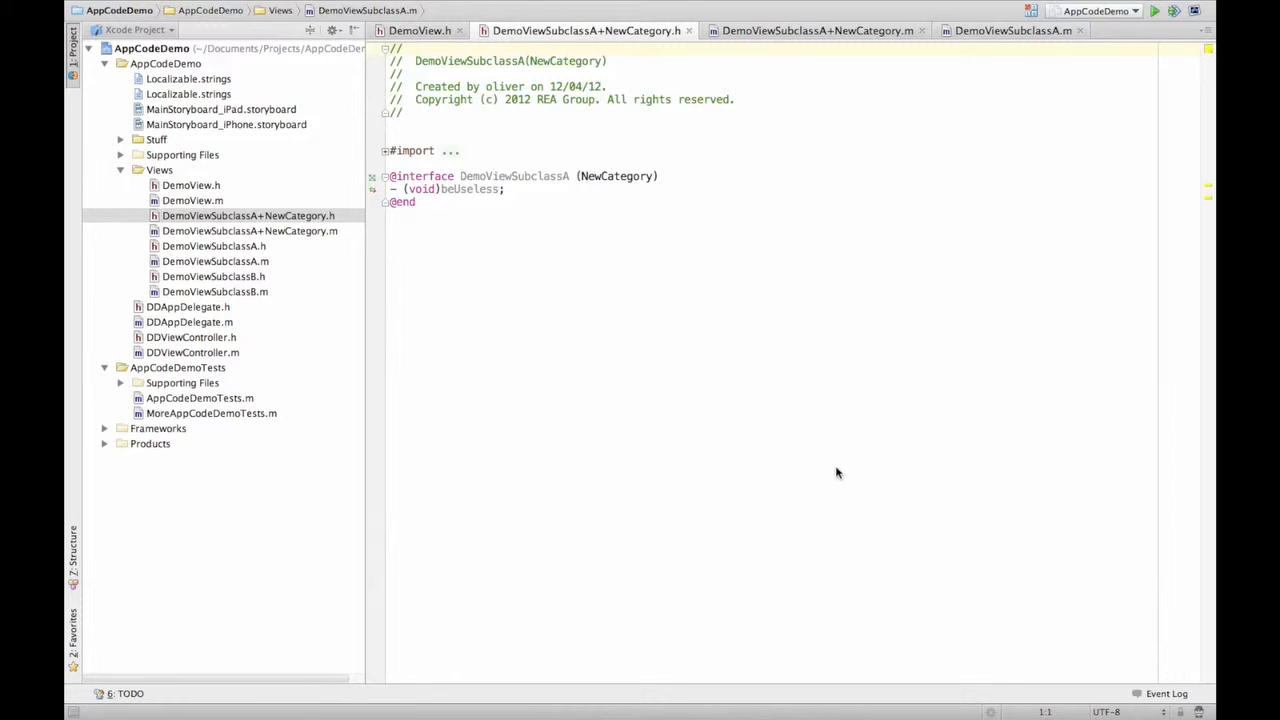
{"action": "mouse_move", "coordinate": [636, 360]}
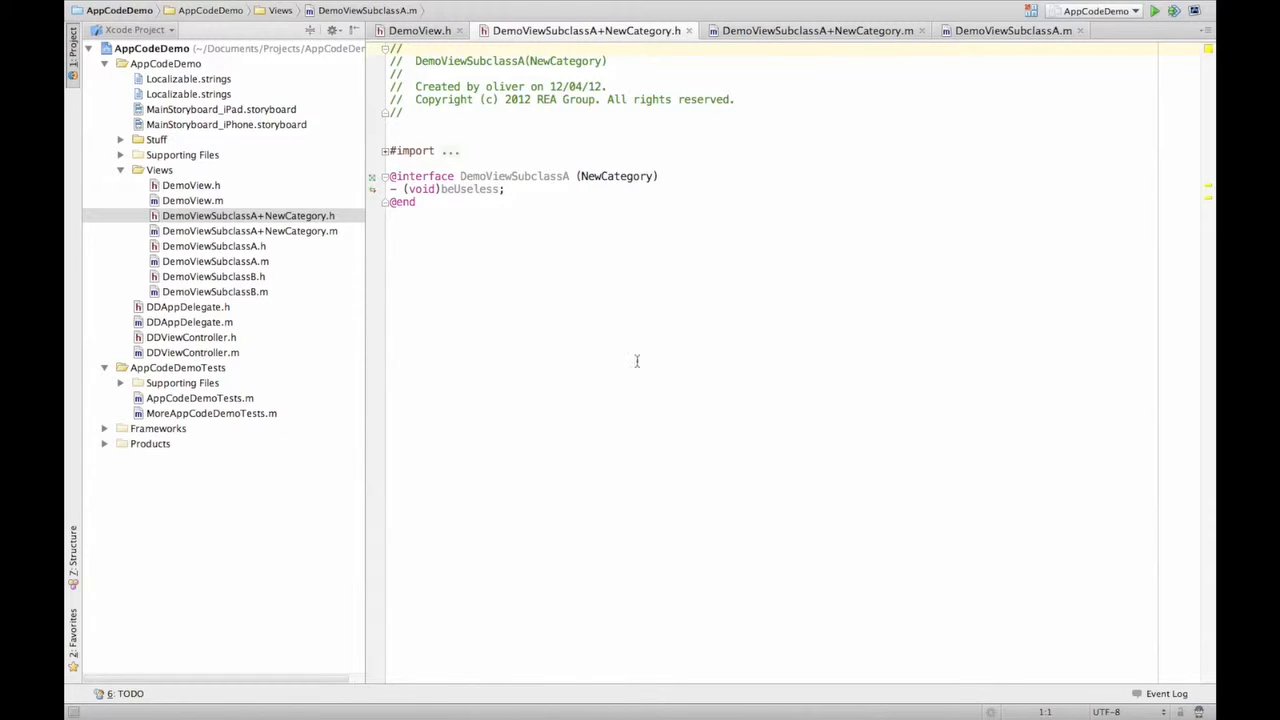